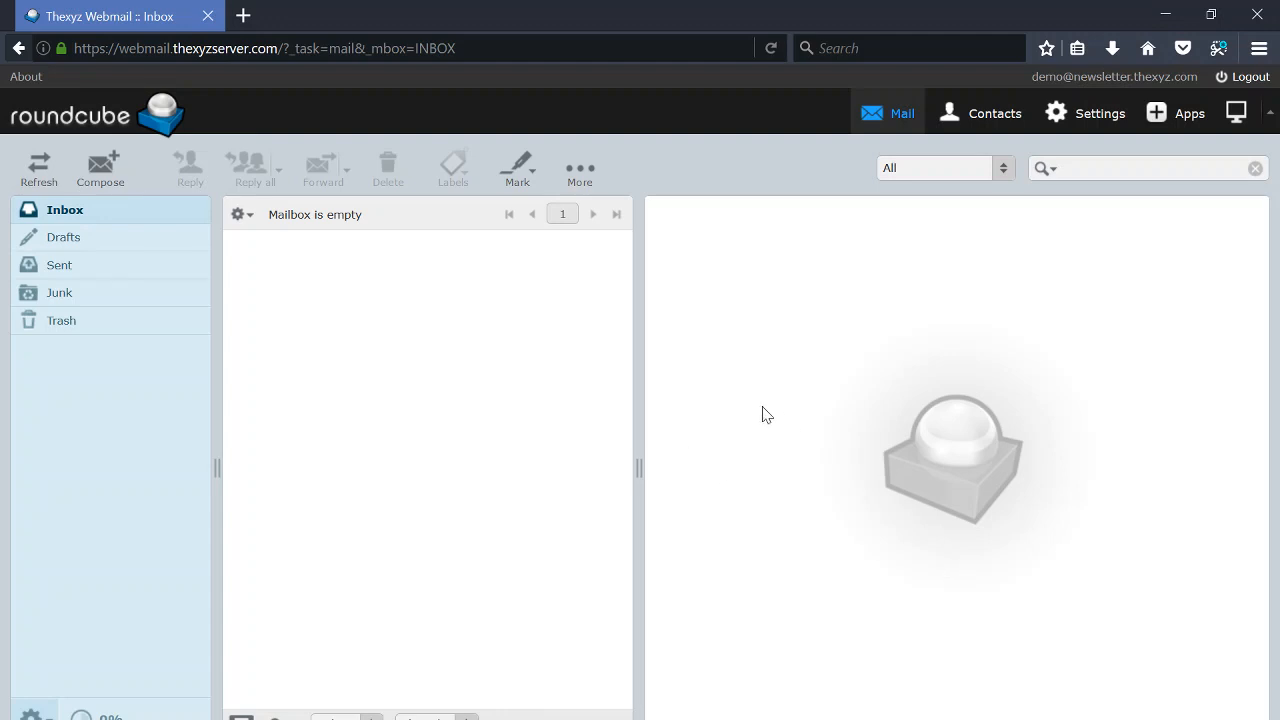
mouse_move(1222, 372)
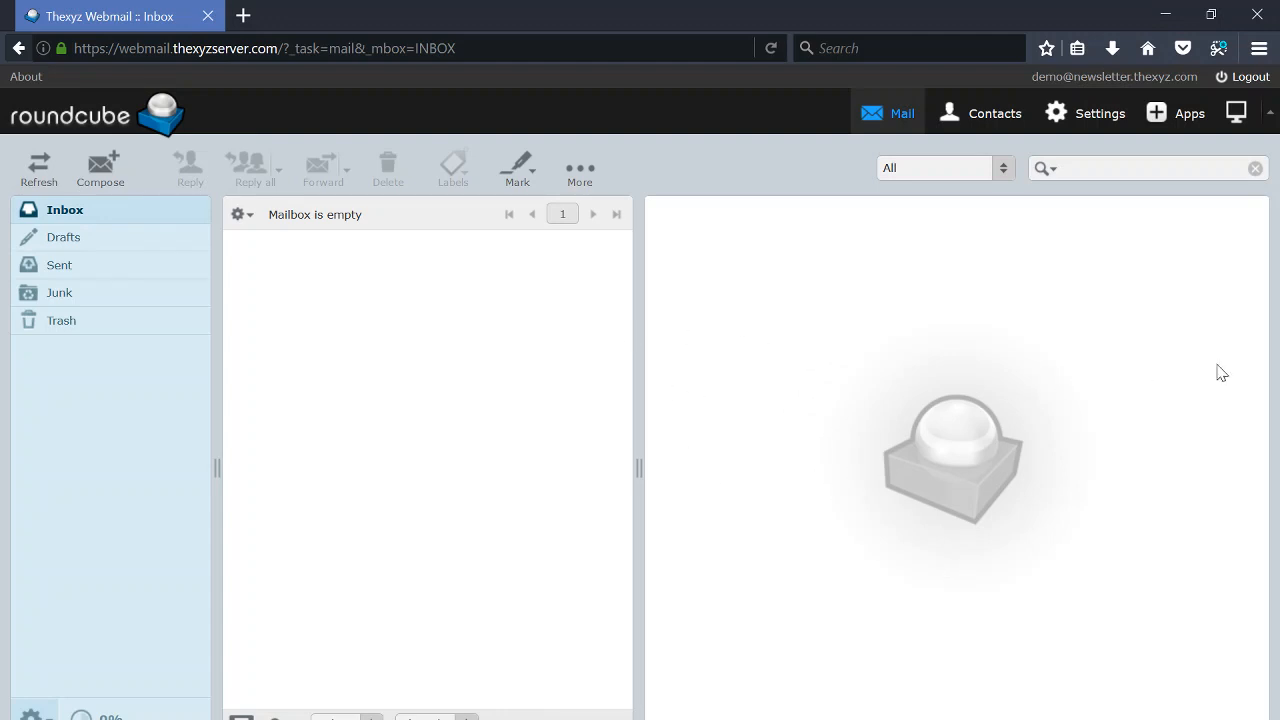
mouse_move(1183, 120)
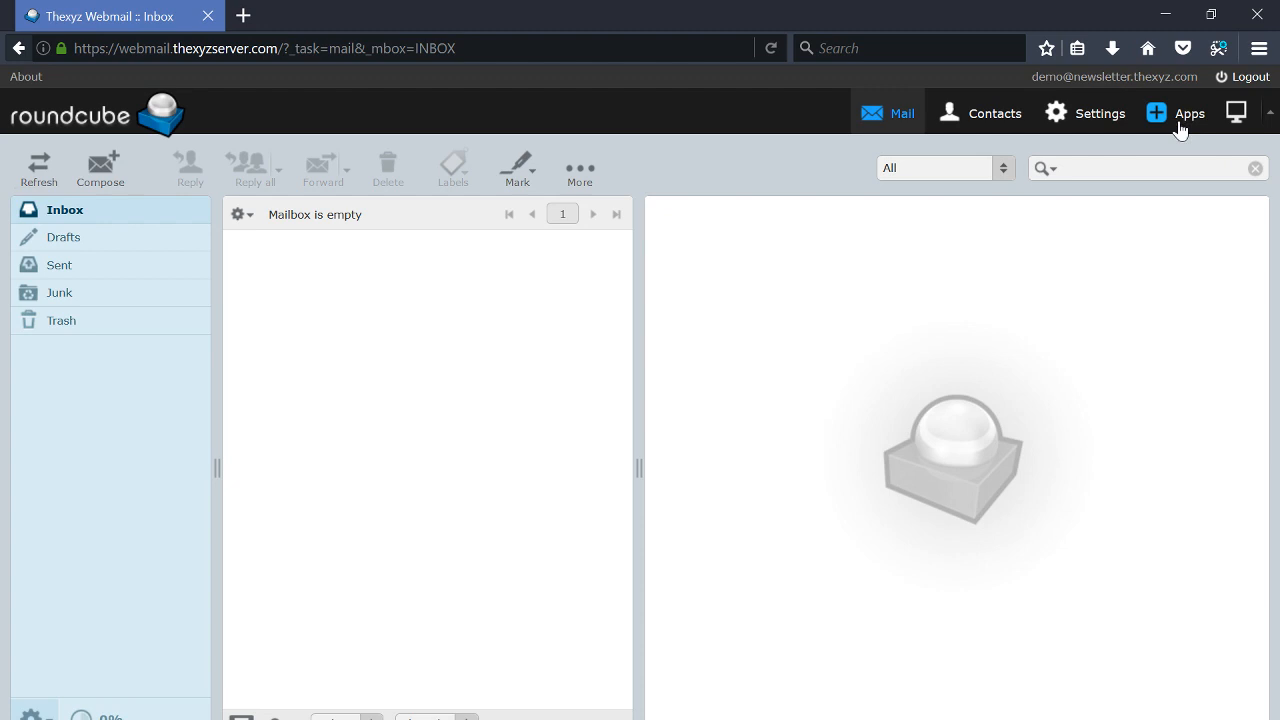
mouse_move(664, 246)
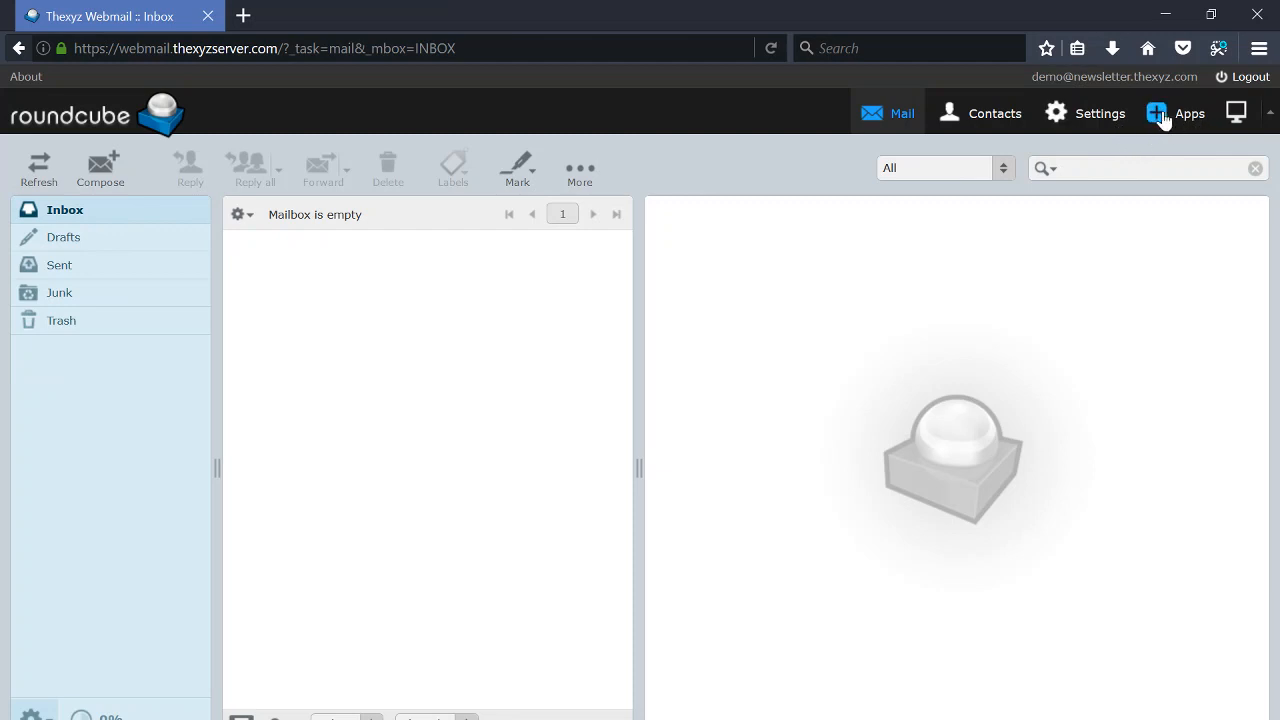
mouse_move(1095, 113)
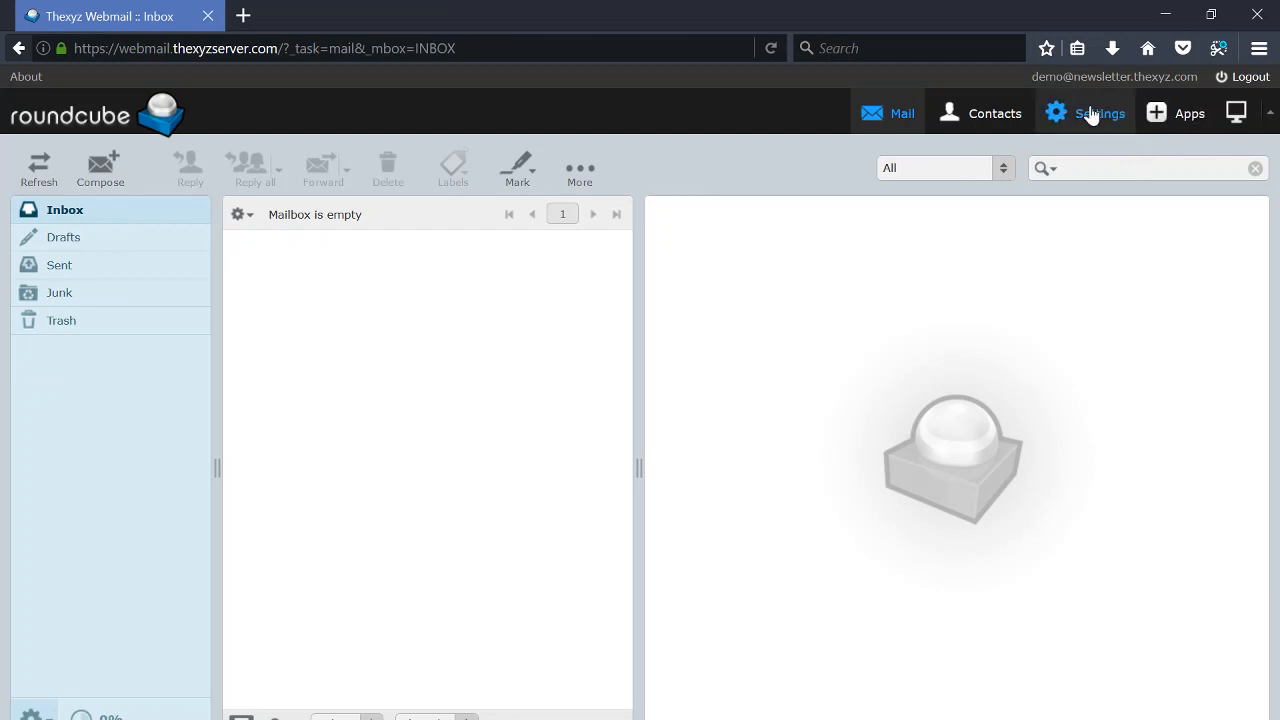
Go to Settings > Preferences > User Interface and scroll down to the Interface skin options.
left_click(1099, 113)
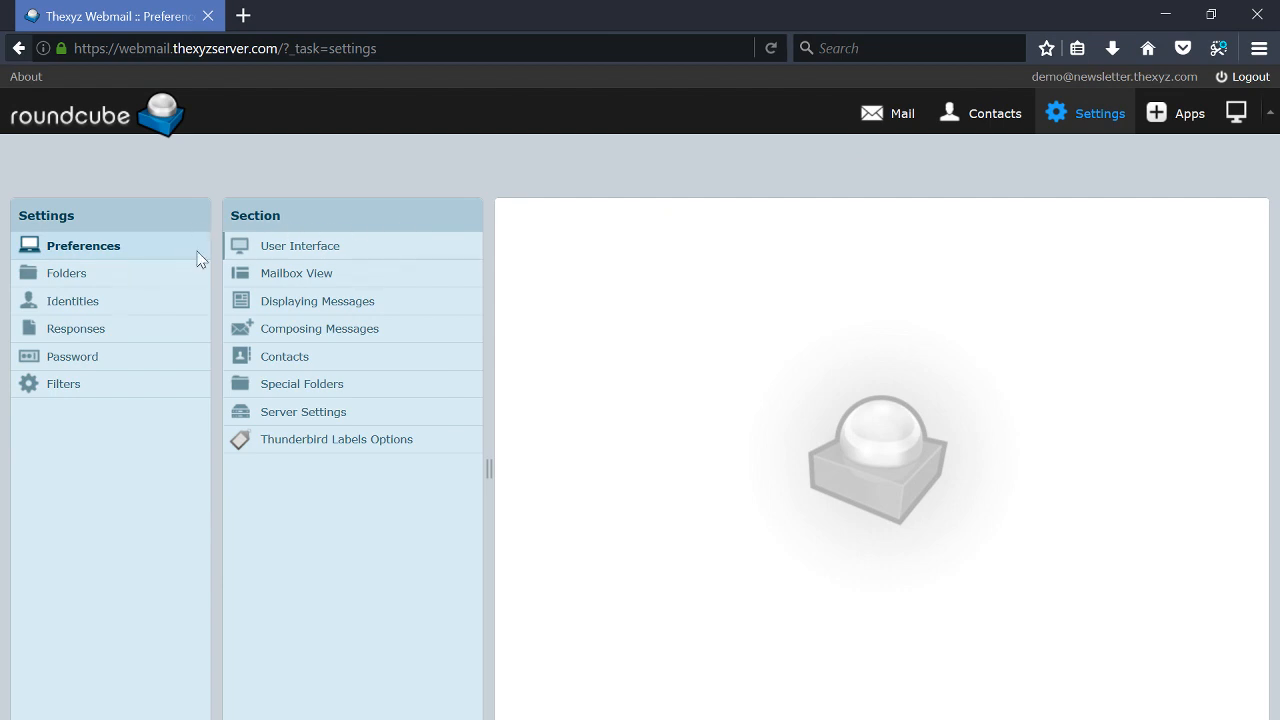
left_click(300, 245)
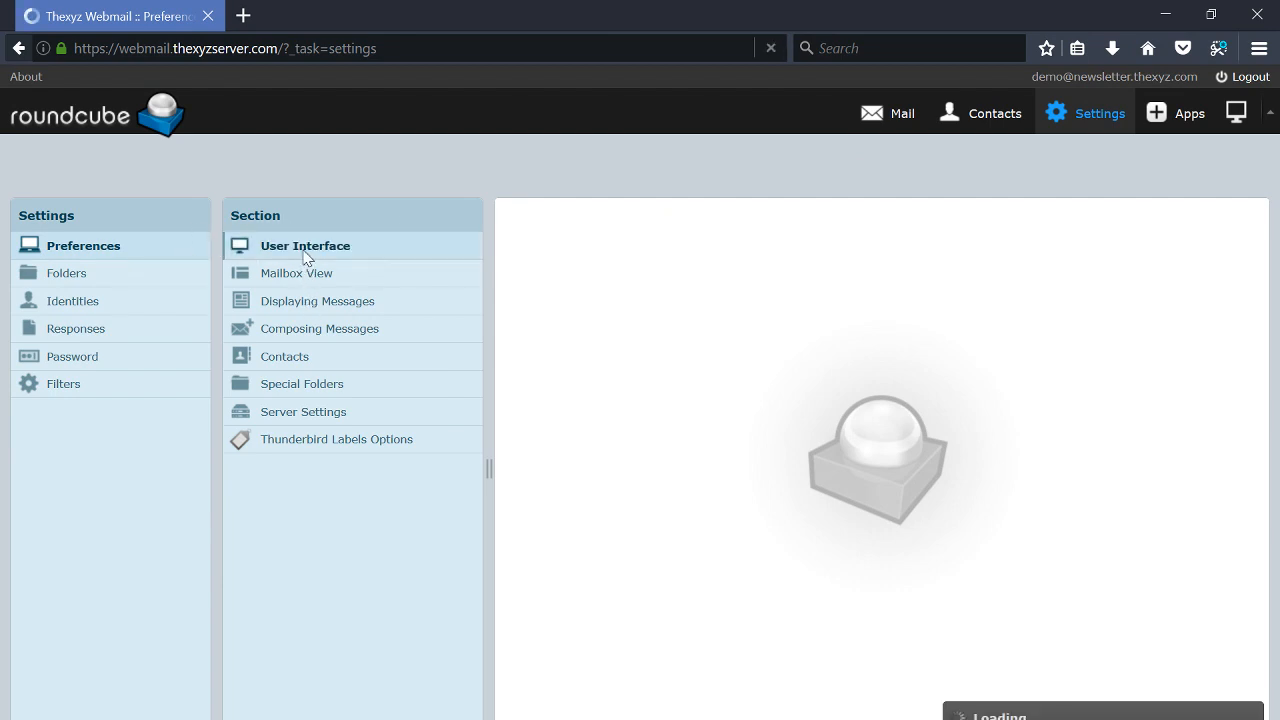
left_click(305, 245)
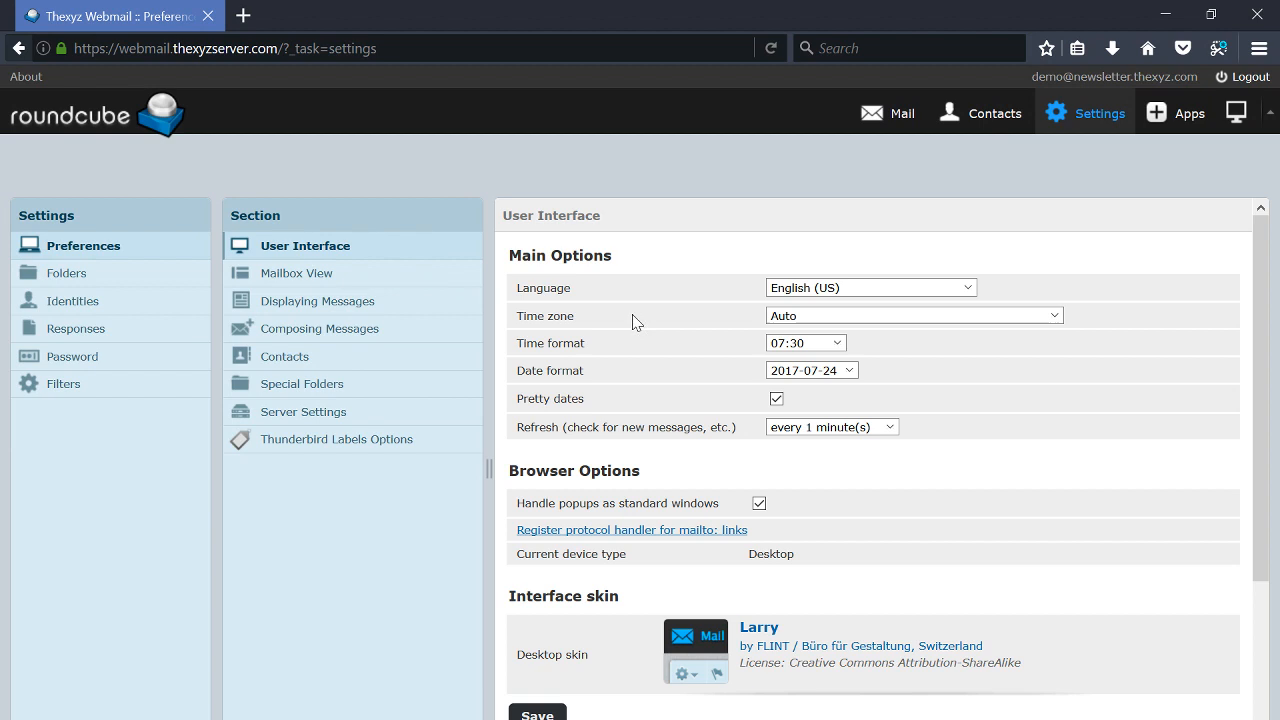
scroll("down", 3)
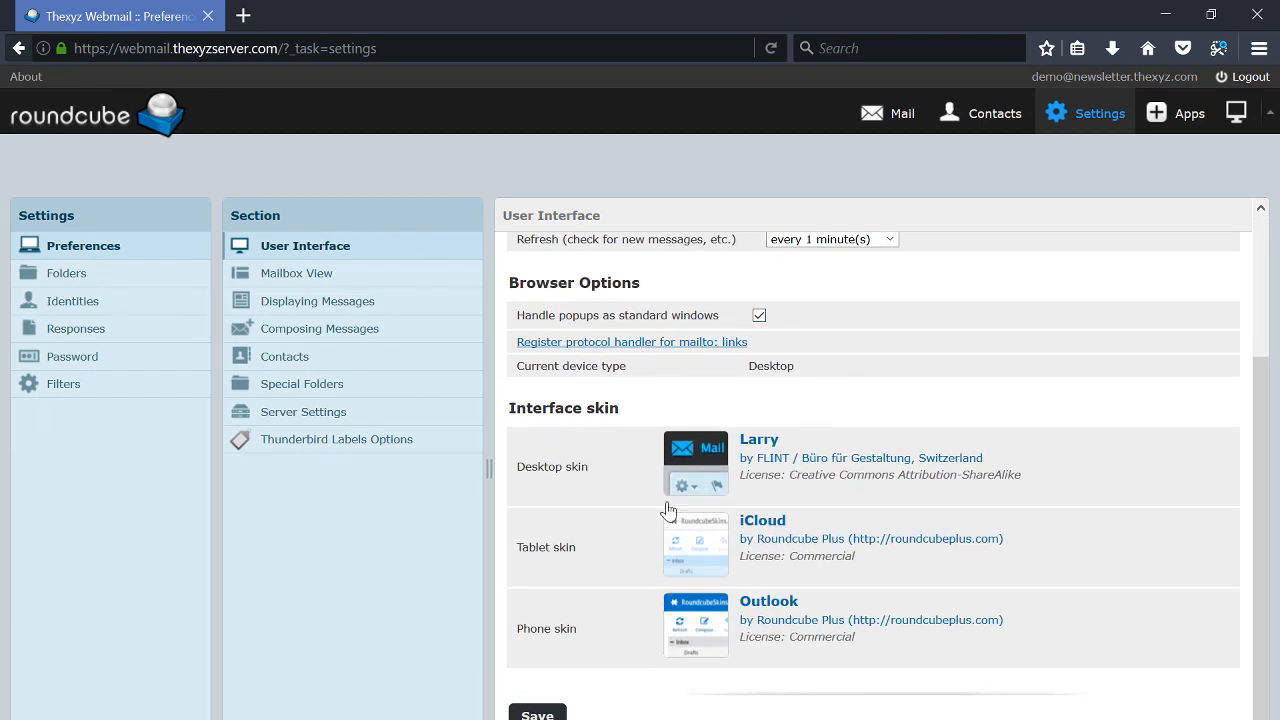
mouse_move(595, 541)
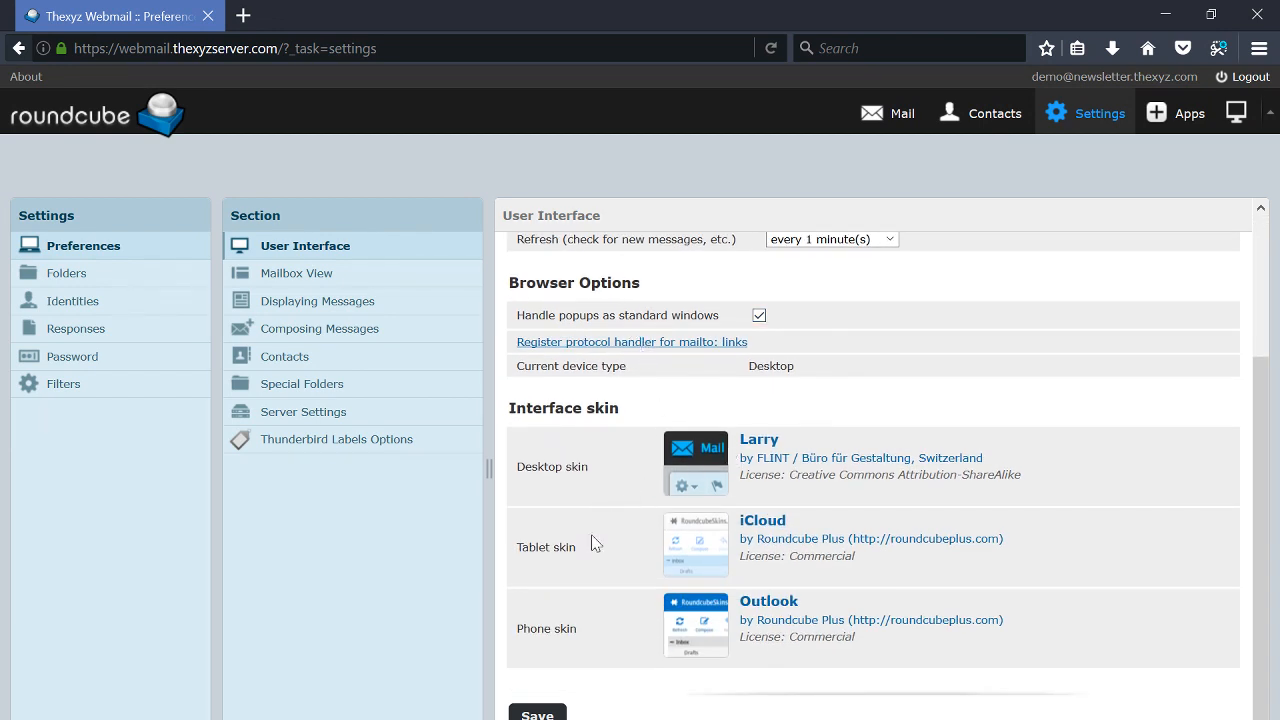
mouse_move(531, 646)
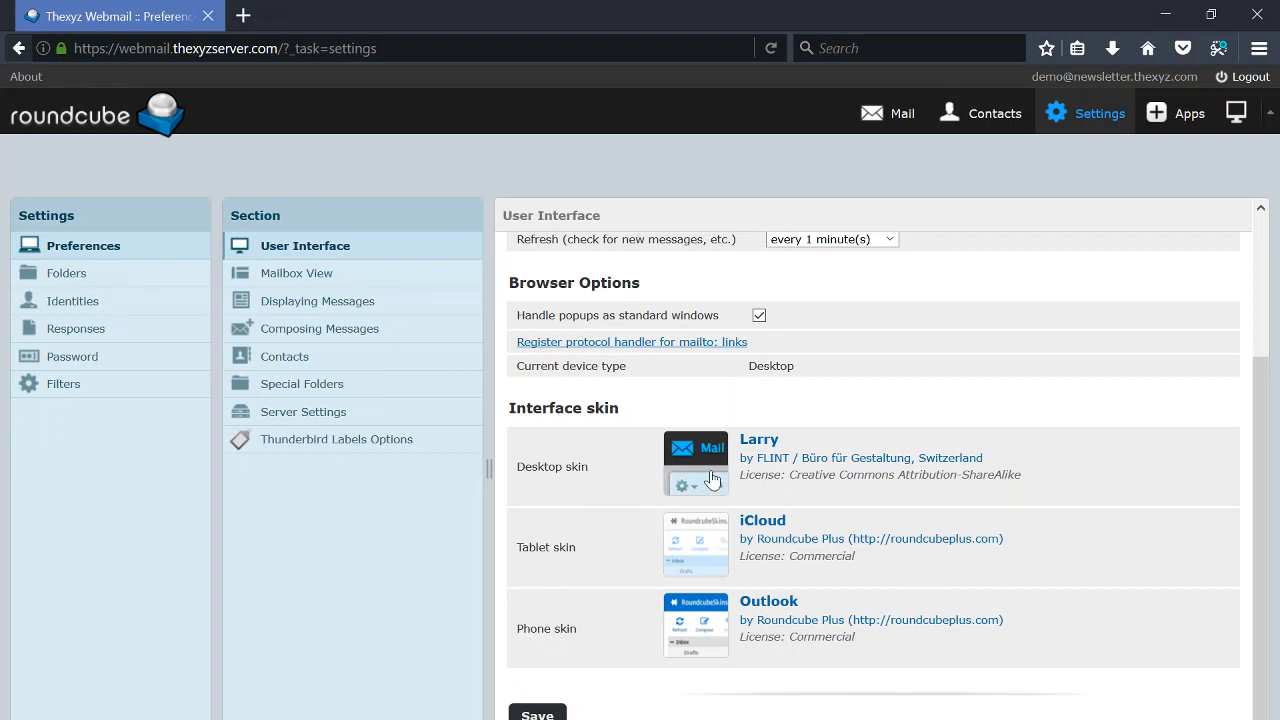
mouse_move(977, 448)
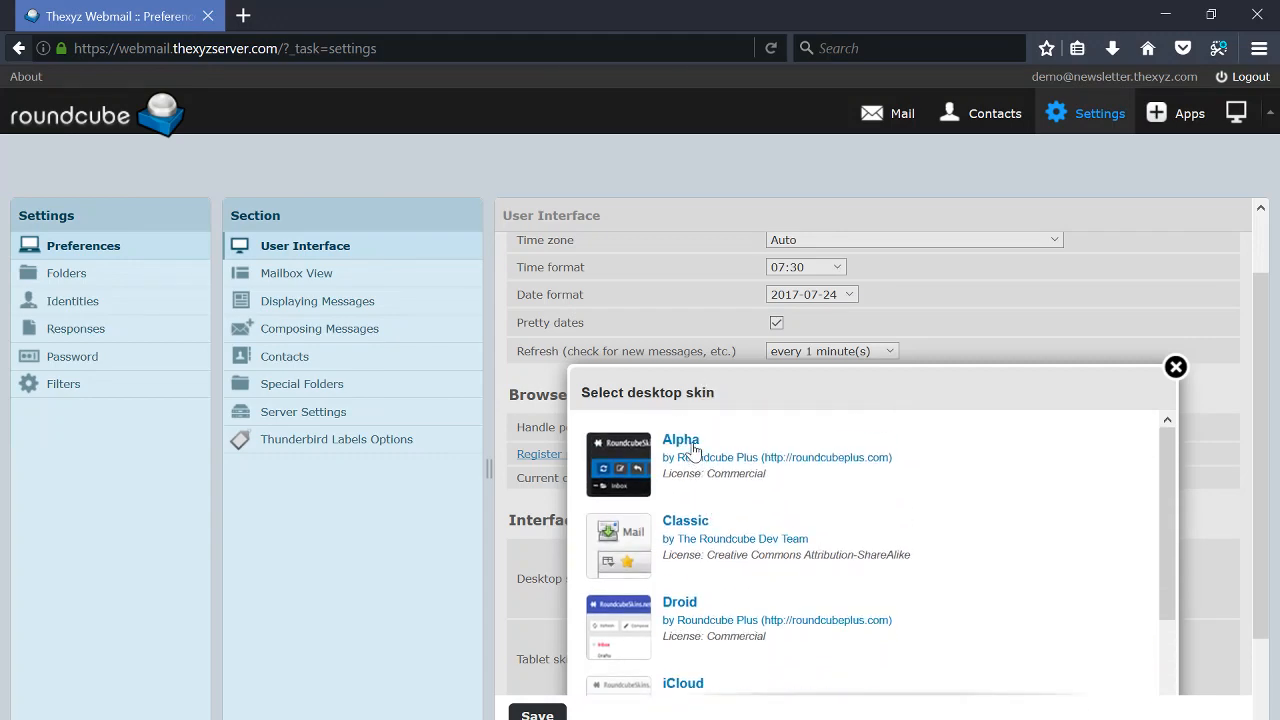
Select Alpha as the desktop skin, save, and return to the Mail view.
left_click(680, 439)
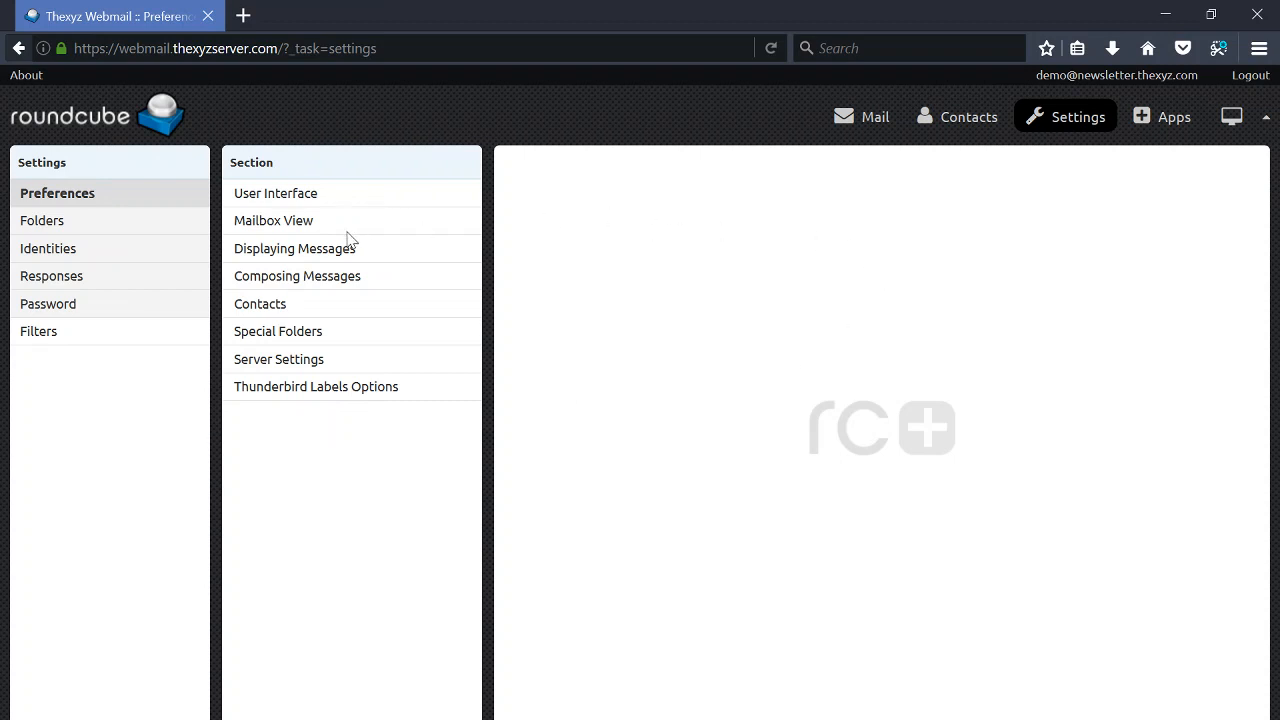
left_click(862, 117)
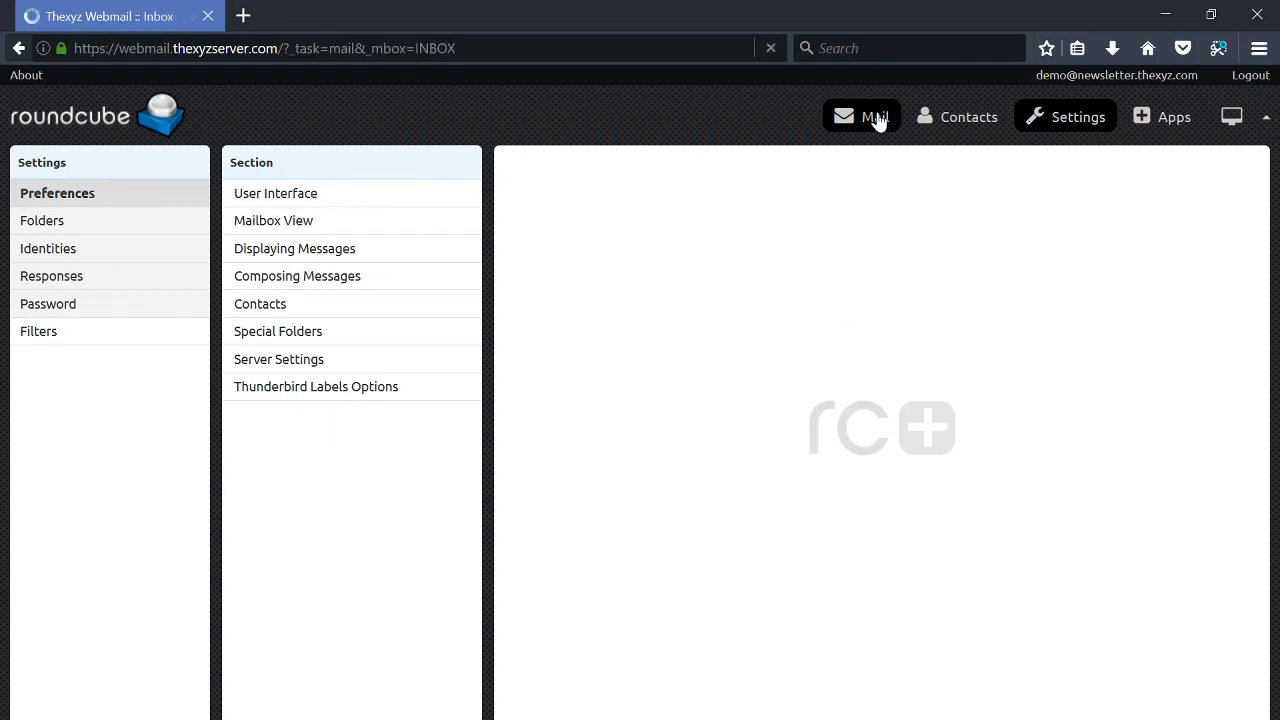
left_click(861, 116)
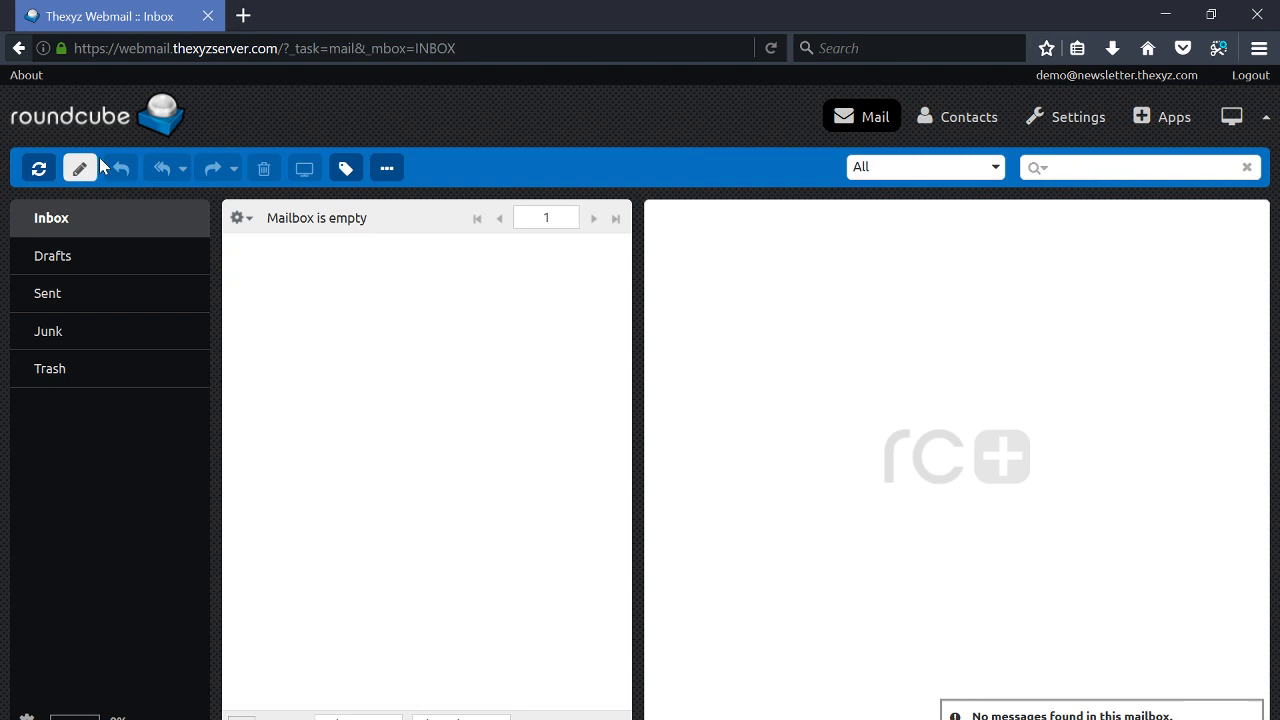
mouse_move(1264, 128)
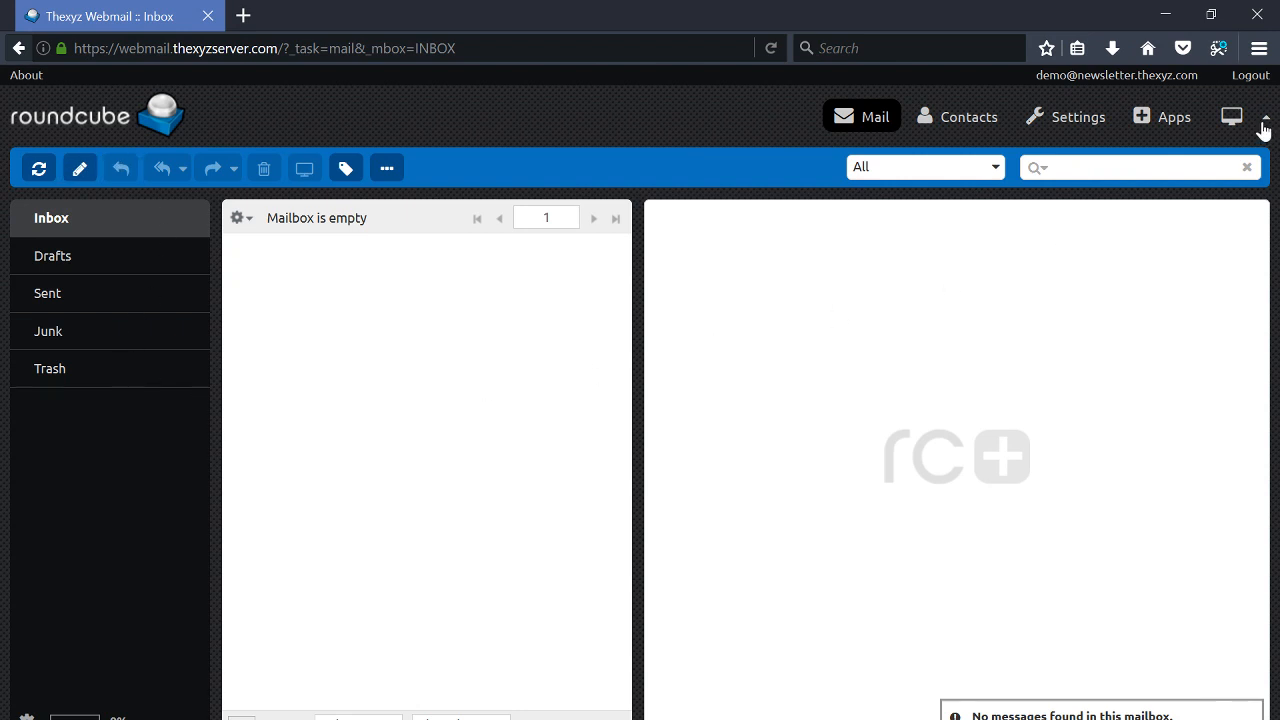
left_click(1231, 116)
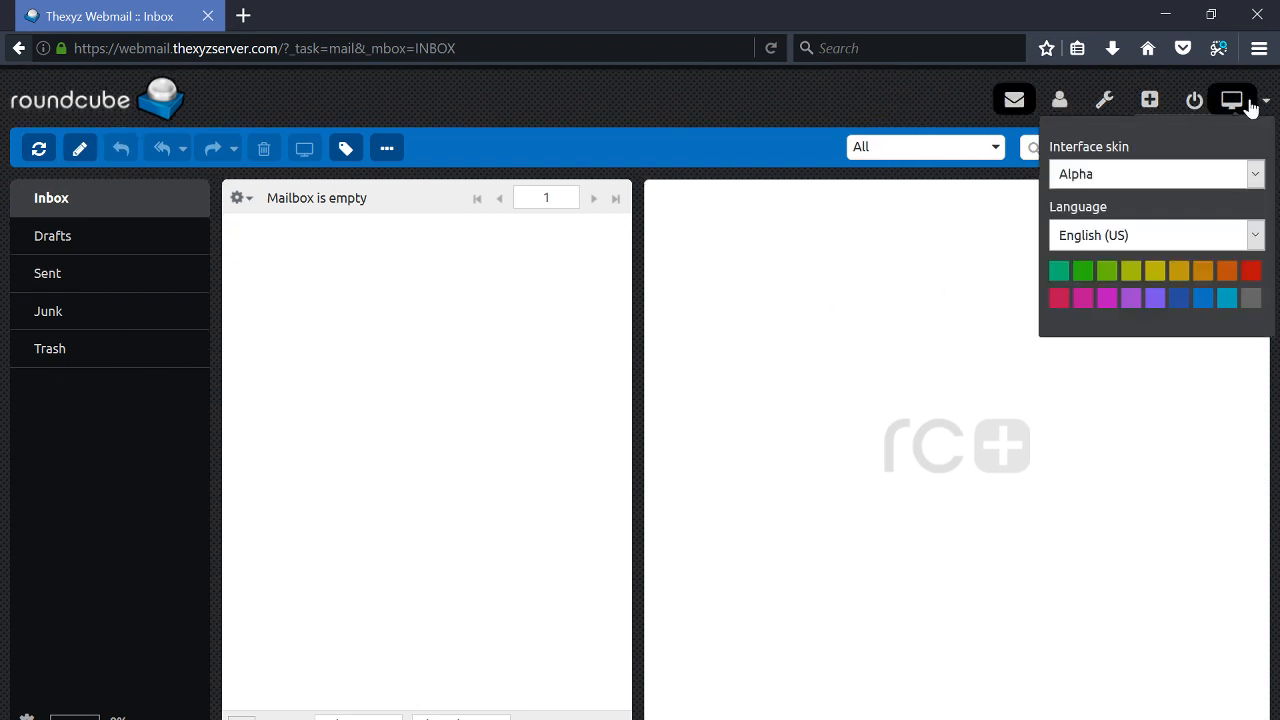
Try other skins such as iCloud from the quick switcher, then settle on Droid.
left_click(1155, 189)
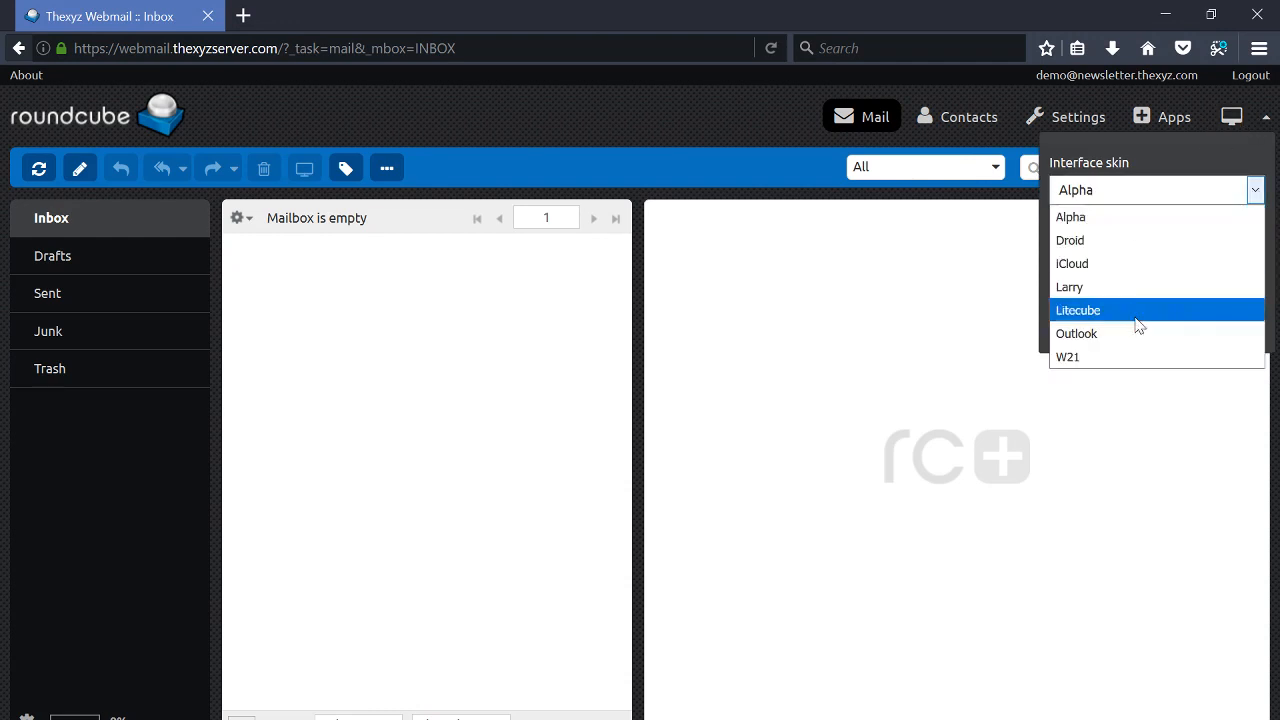
left_click(1067, 357)
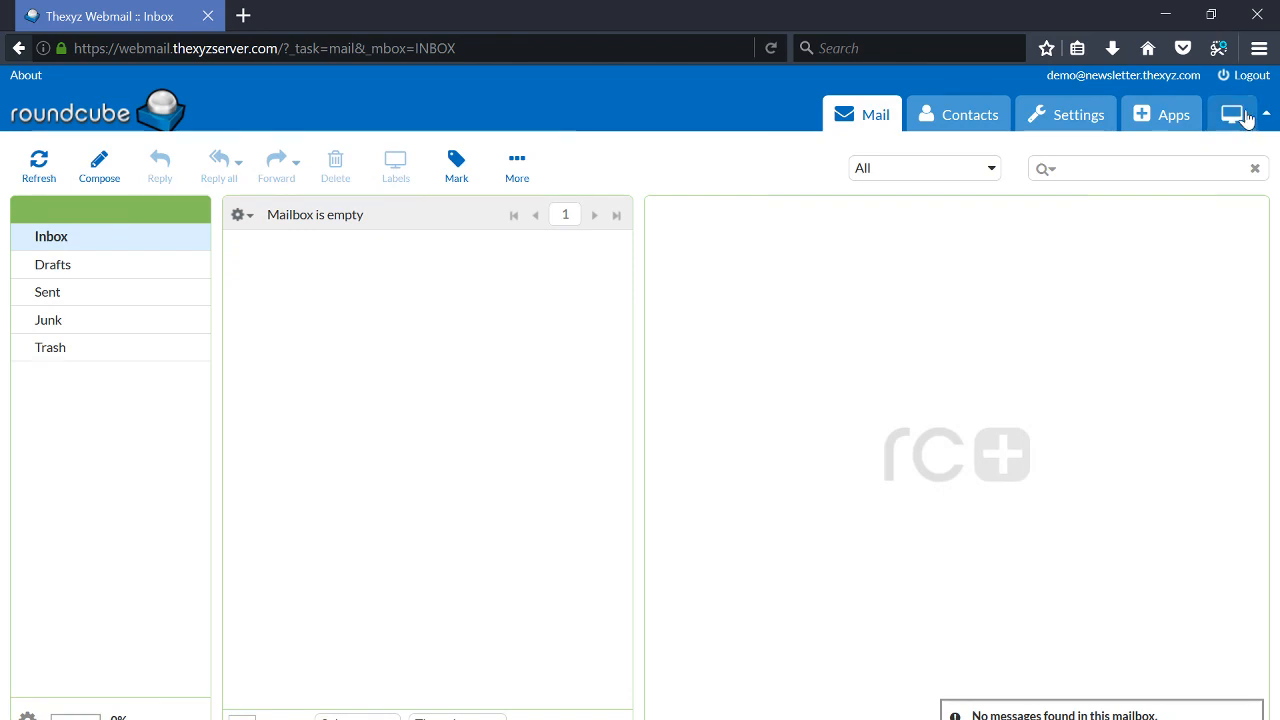
left_click(1232, 114)
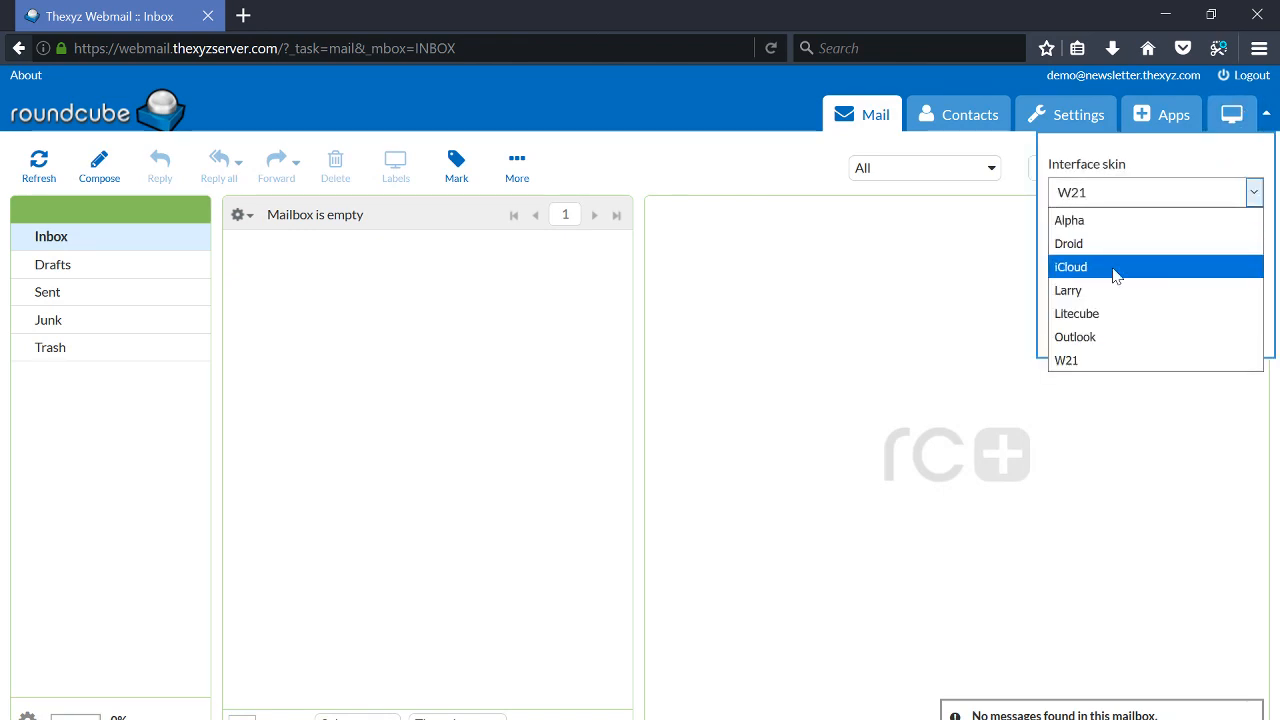
left_click(1070, 266)
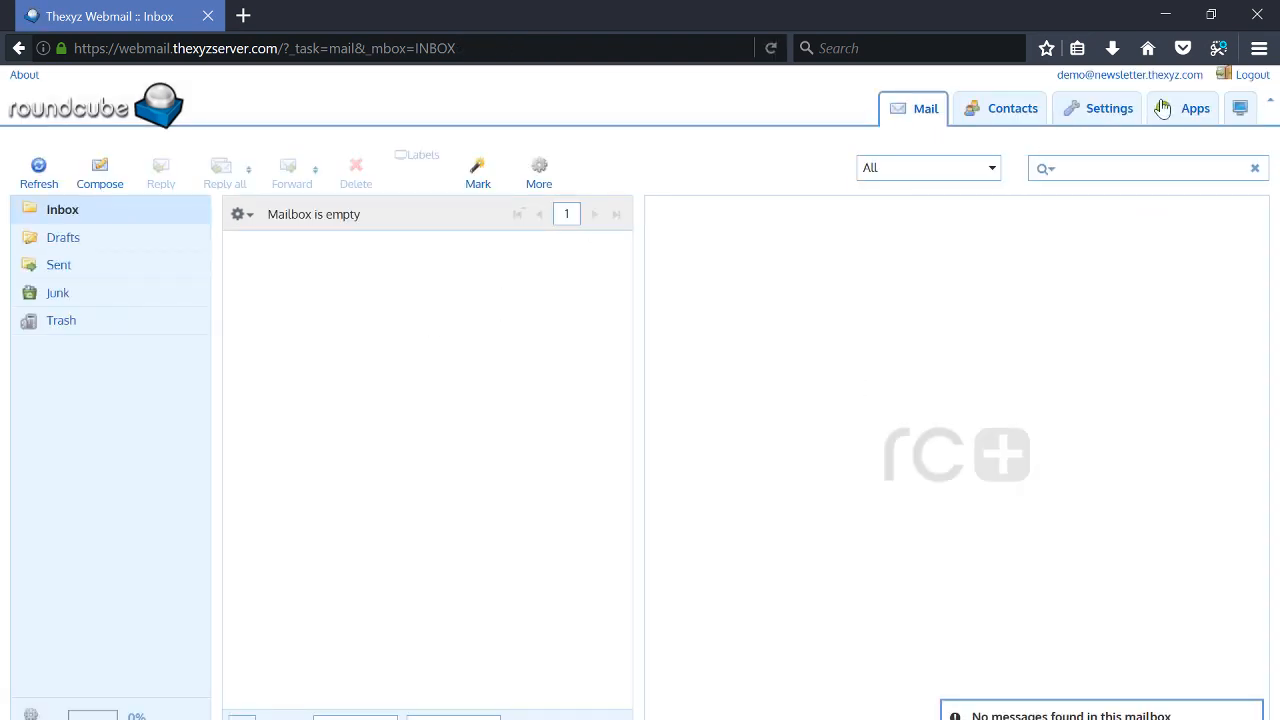
left_click(1155, 184)
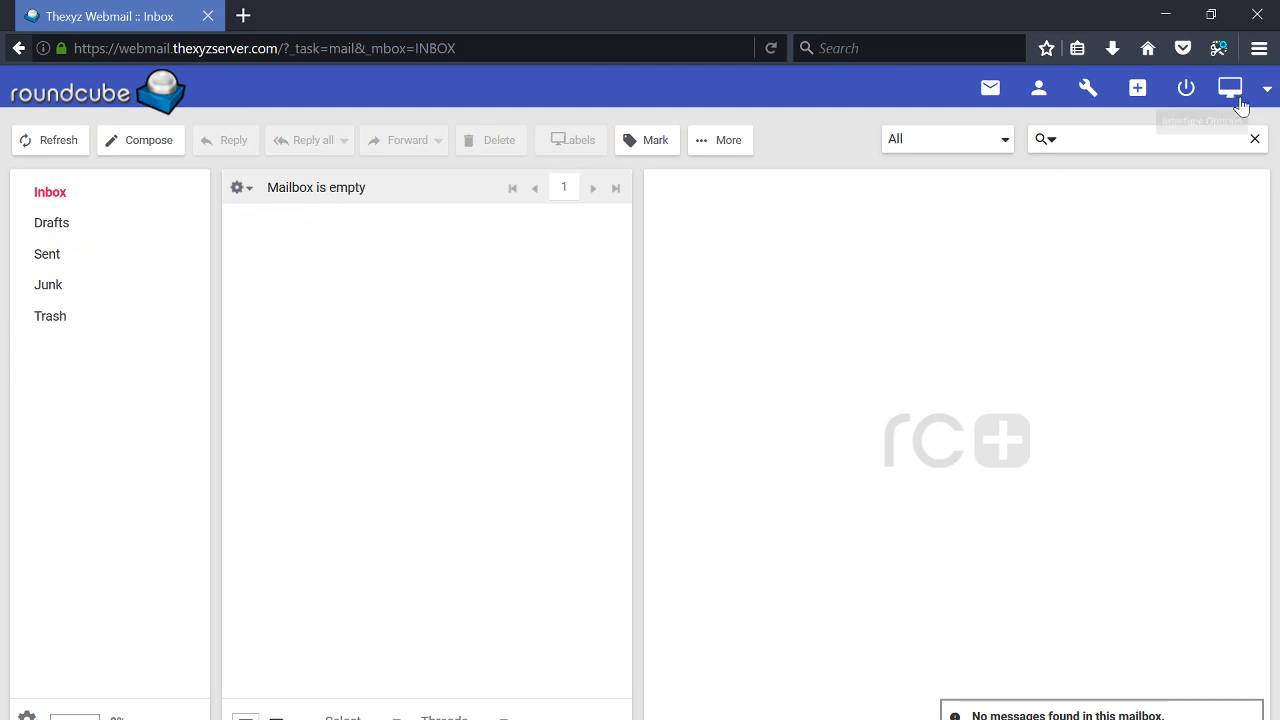
Give the Droid skin the brown colour swatch and start a new message.
left_click(1229, 88)
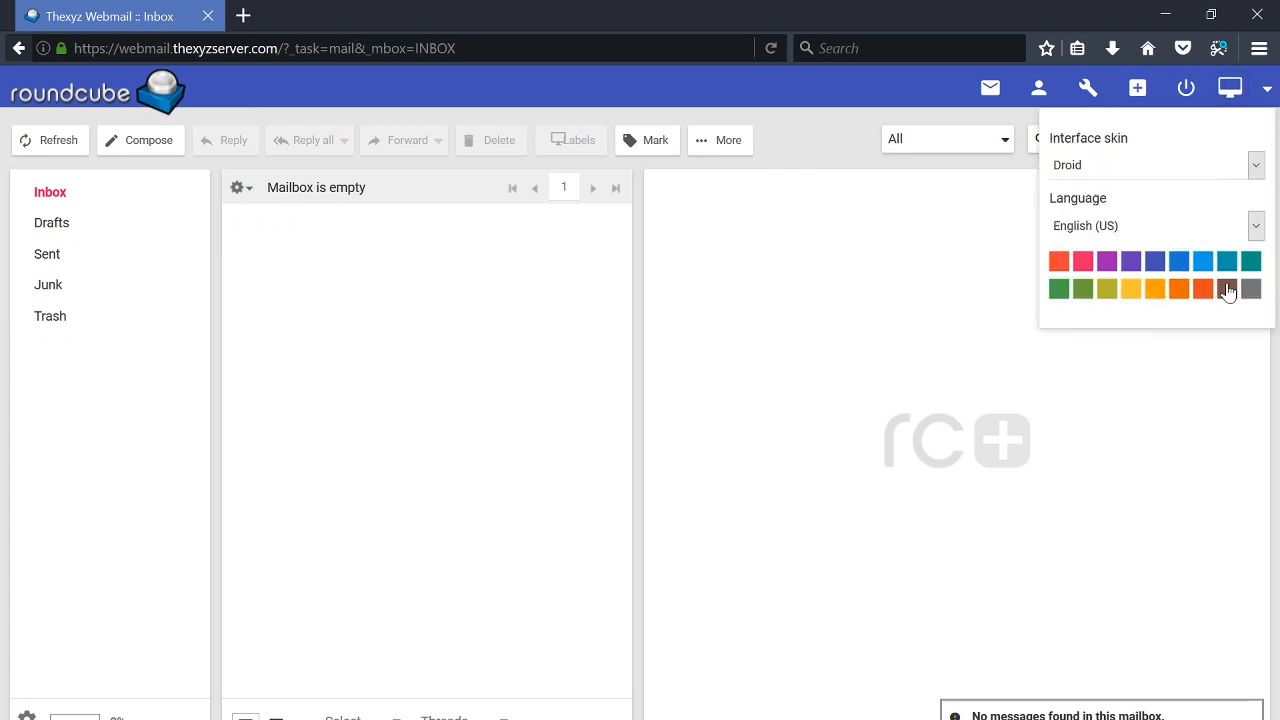
left_click(1223, 288)
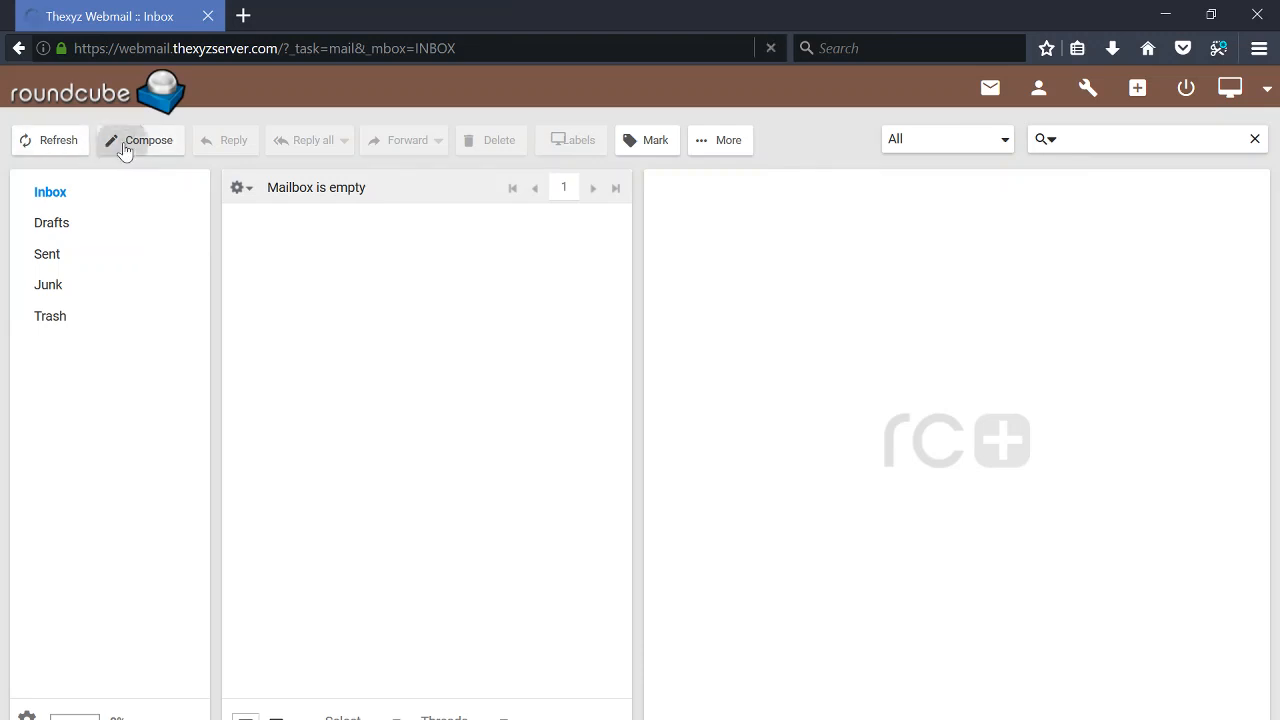
left_click(148, 140)
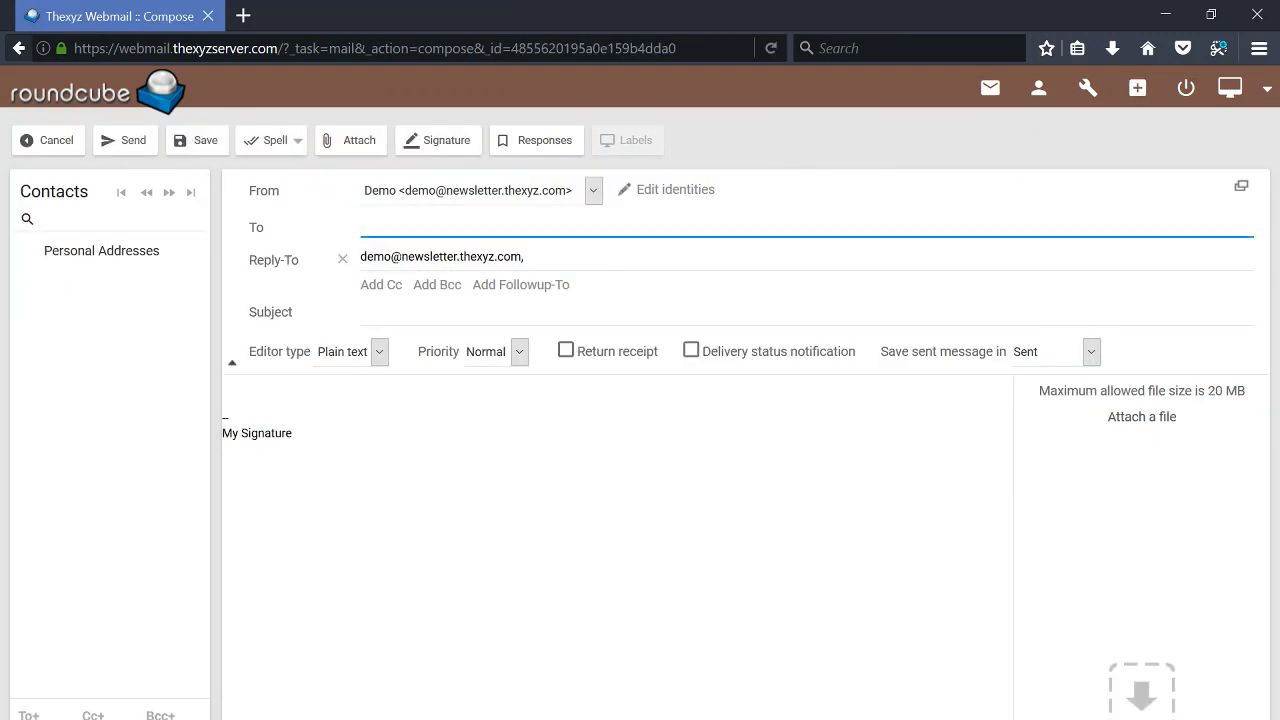
mouse_move(1017, 195)
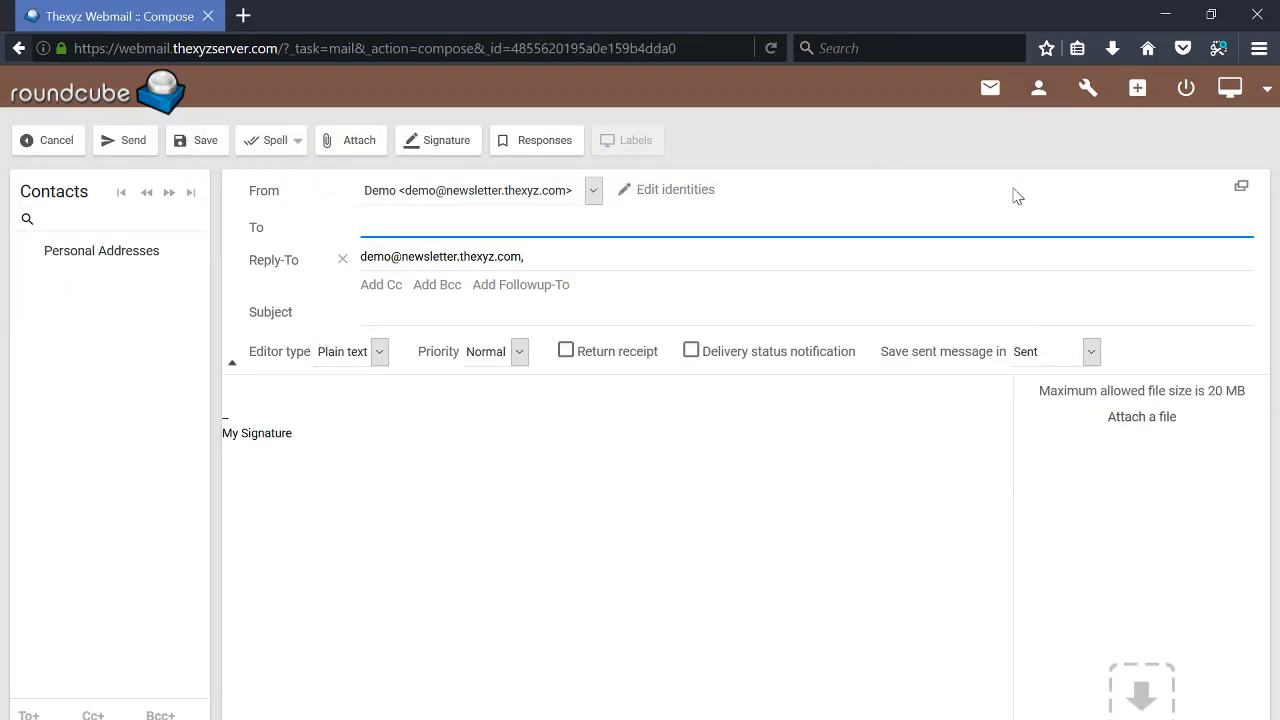